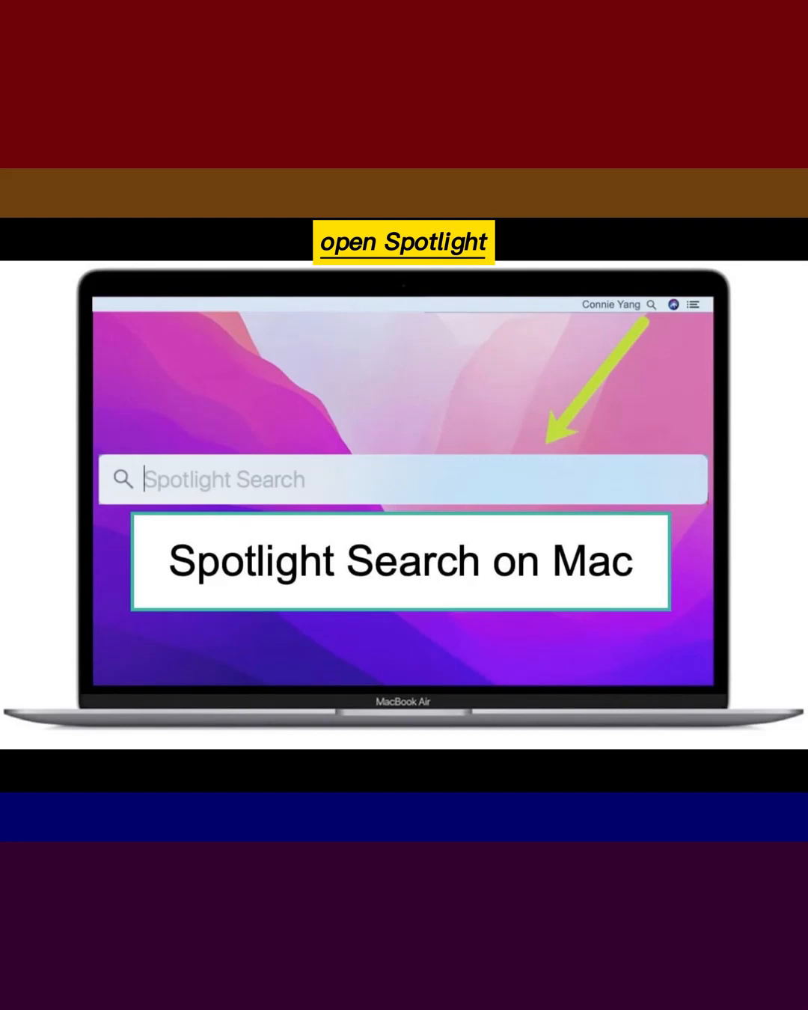
- Search Spotlight for "disk utility" so Disk Utility is the top hit
{"action": "type", "text": "disk utility"}
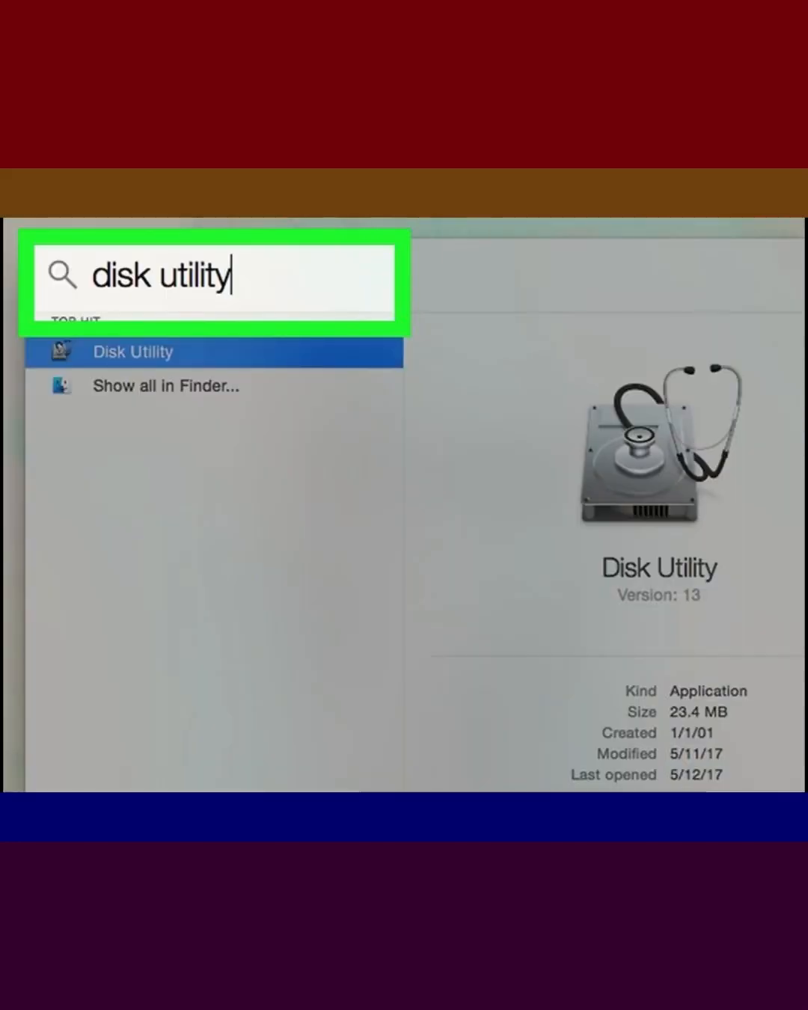
- Launch Disk Utility and begin a New Image from Folder saved as "Sample"
{"action": "left_click", "coordinate": [244, 251]}
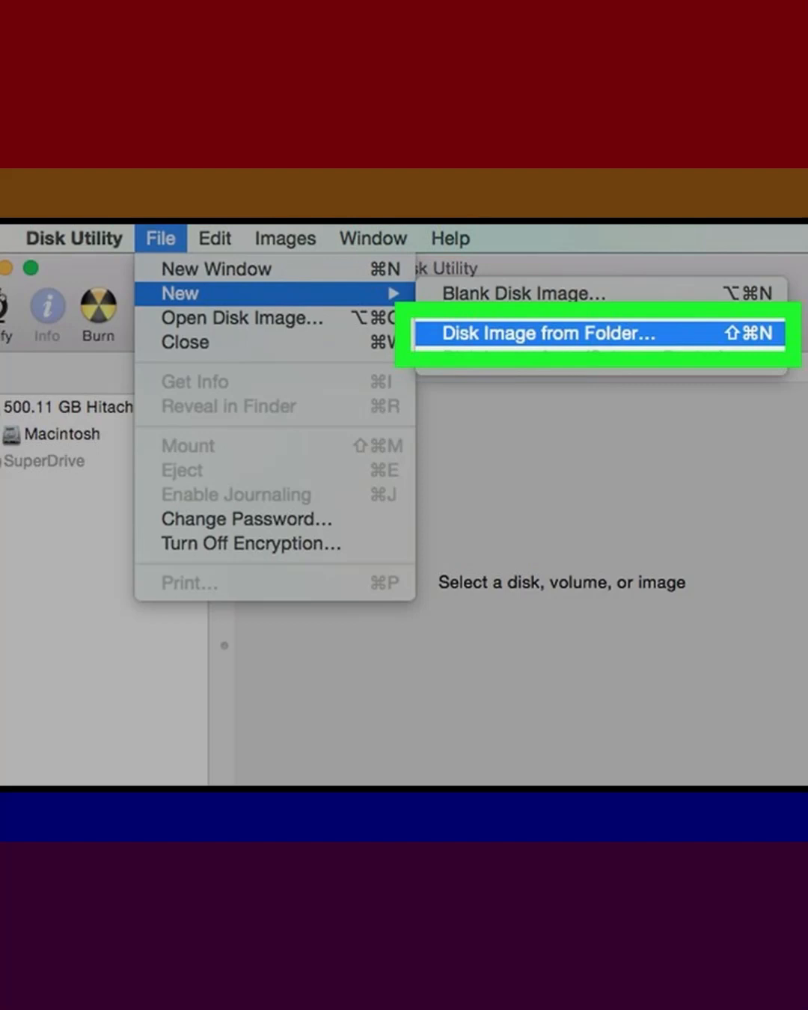
{"action": "left_click", "coordinate": [546, 334]}
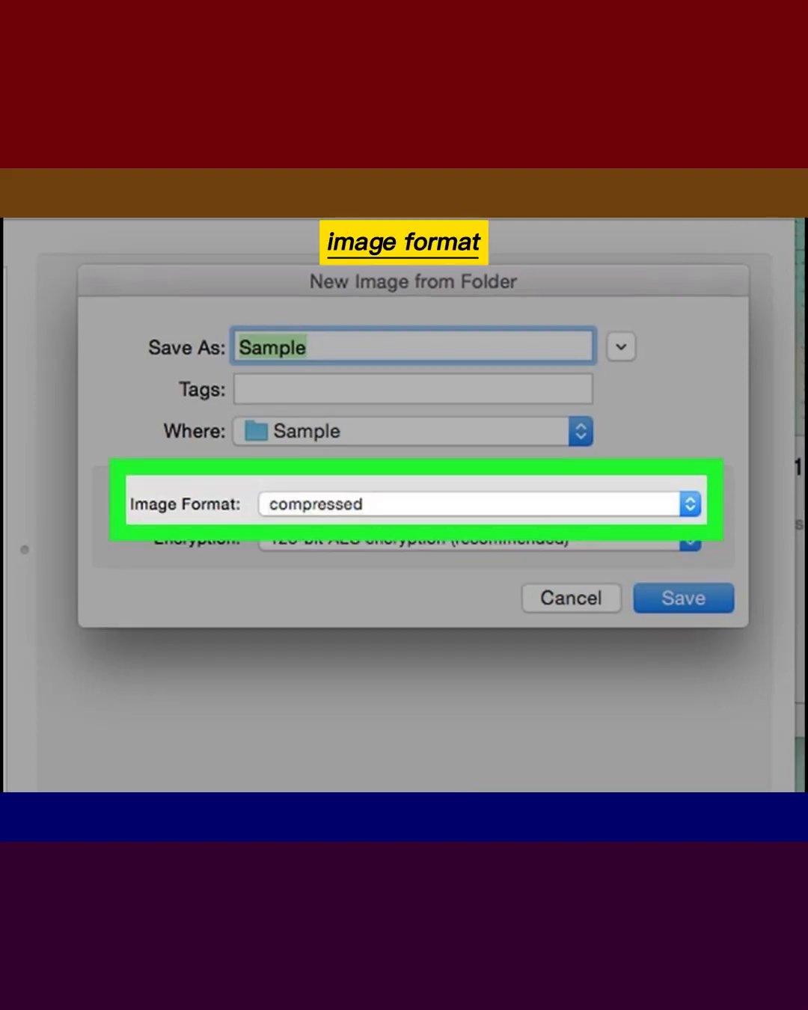
- Save Sample 1.dmg as a read/write, 128-bit AES image with a password, then reopen it
{"action": "left_click", "coordinate": [472, 503]}
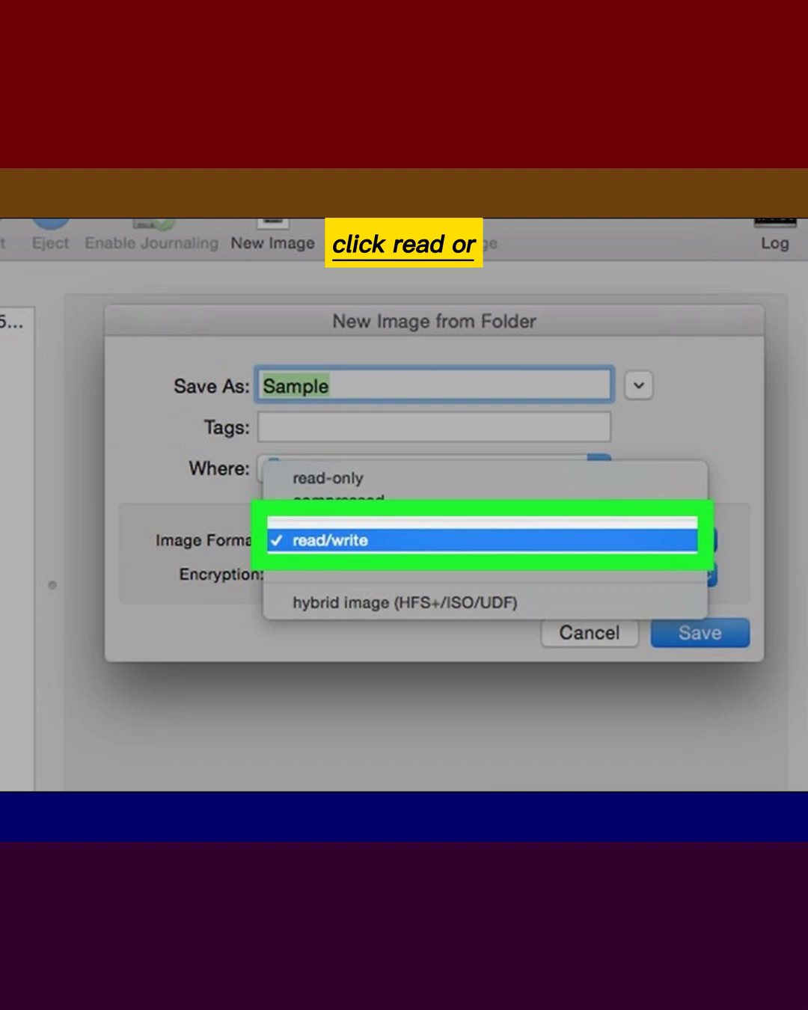
{"action": "left_click", "coordinate": [485, 541]}
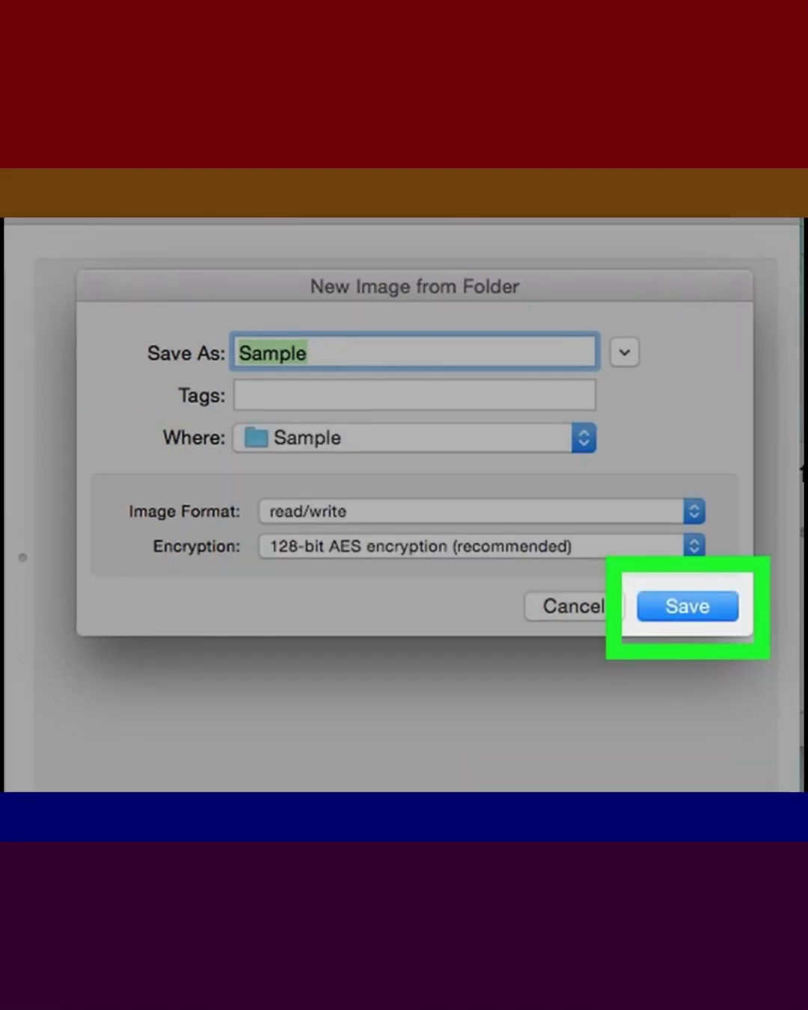
{"action": "left_click", "coordinate": [686, 606]}
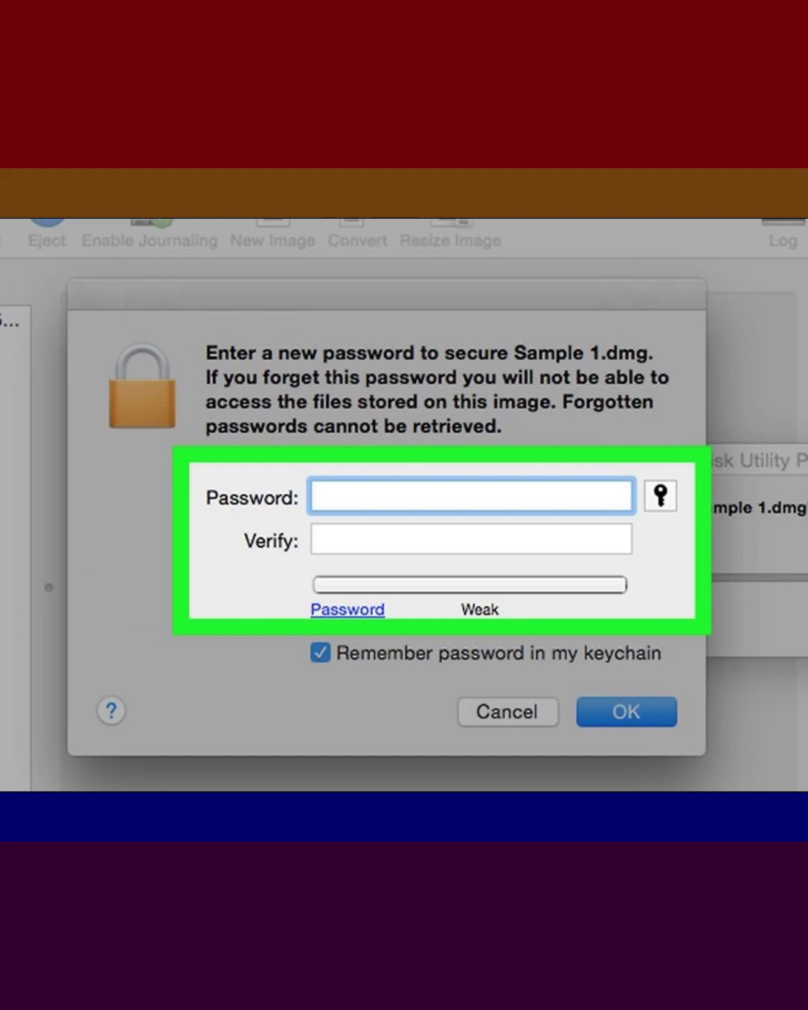
{"action": "left_click", "coordinate": [625, 711]}
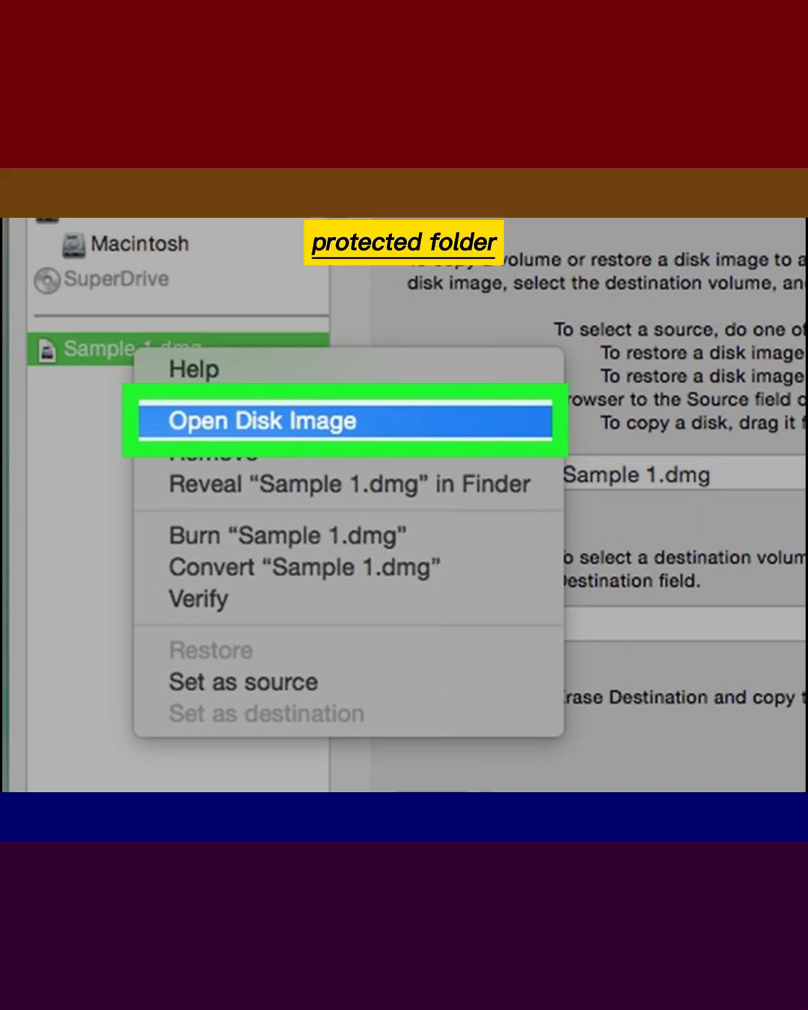
{"action": "left_click", "coordinate": [257, 420]}
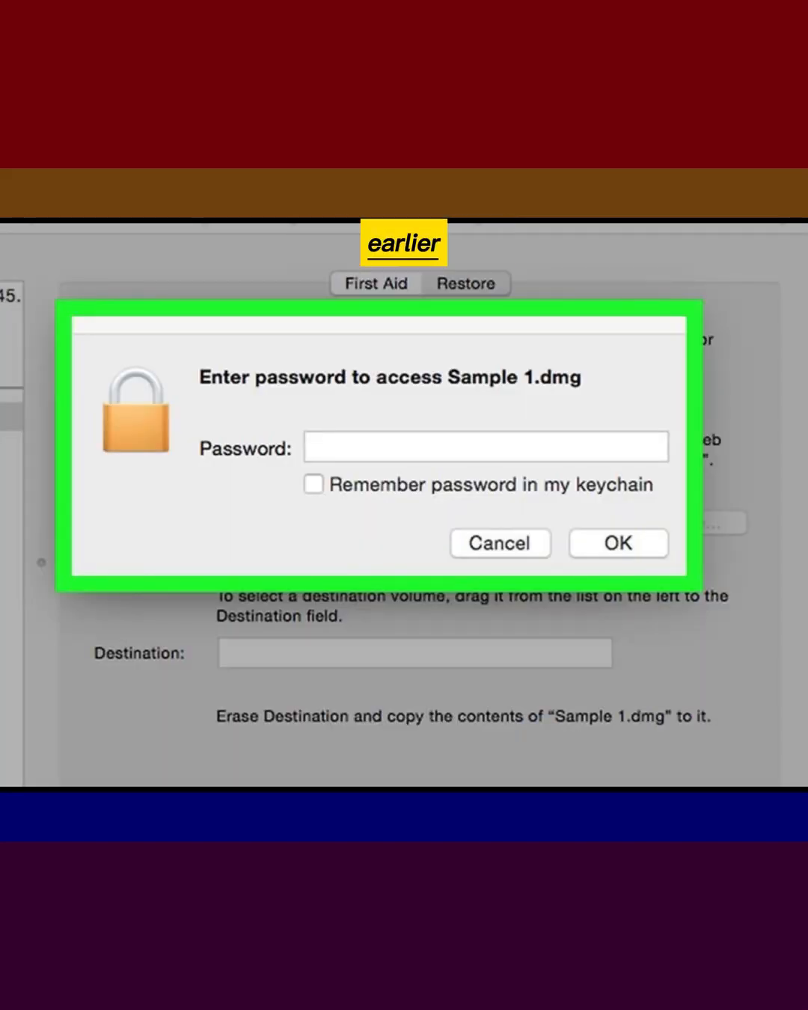